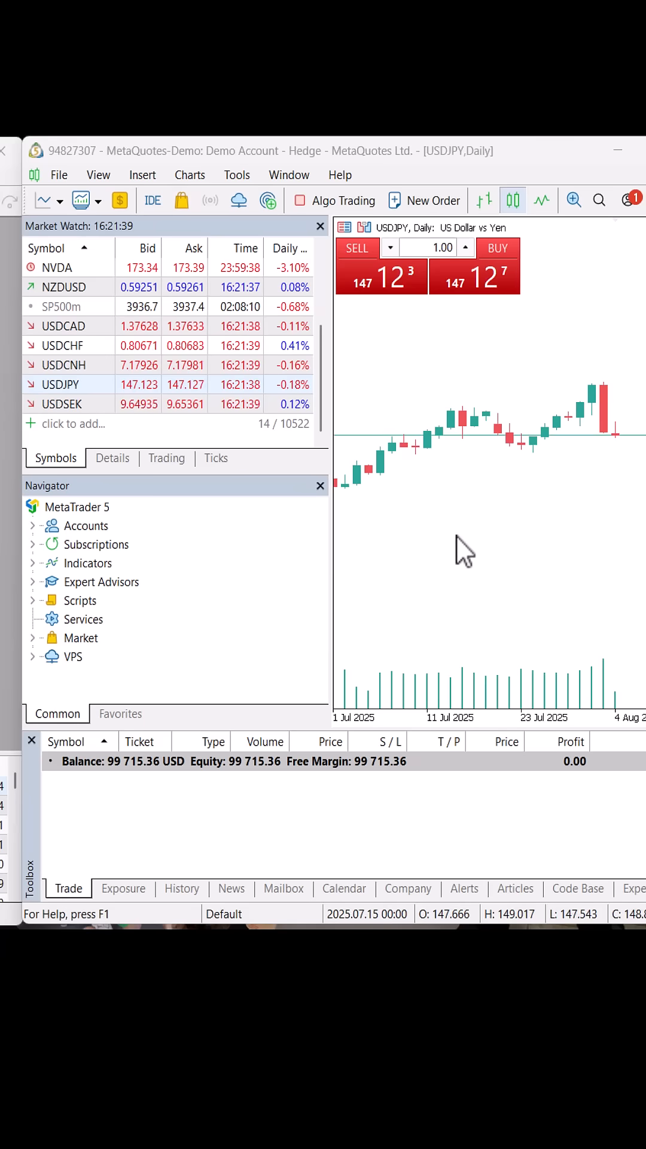
# Step: Launch MetaEditor from the MetaTrader 5 terminal with F4
pyautogui.press('F4')
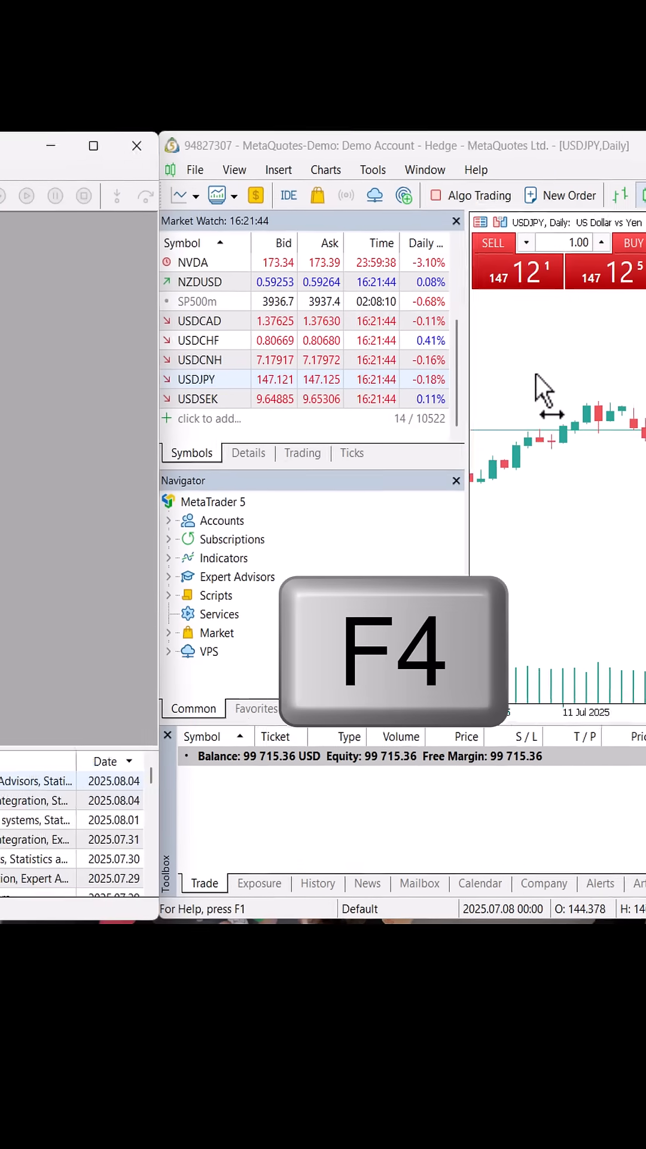
# Step: Create a new Expert Advisor from the template named OrderBuy and generate its skeleton code
pyautogui.press('F4')
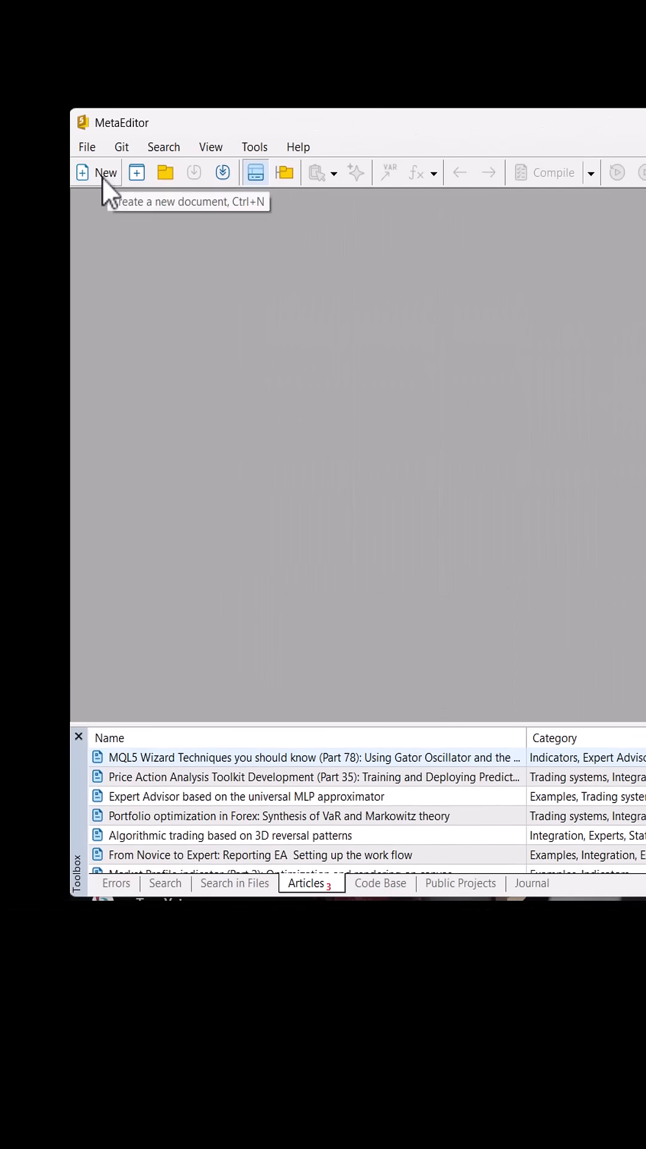
pyautogui.click(96, 172)
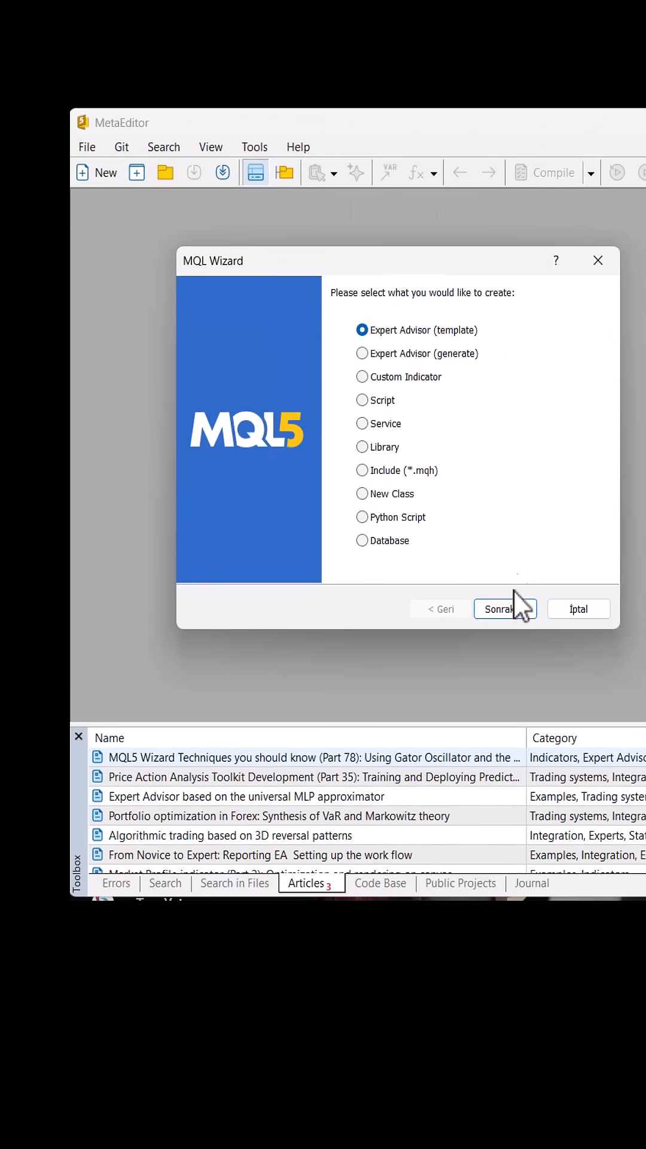
pyautogui.click(505, 608)
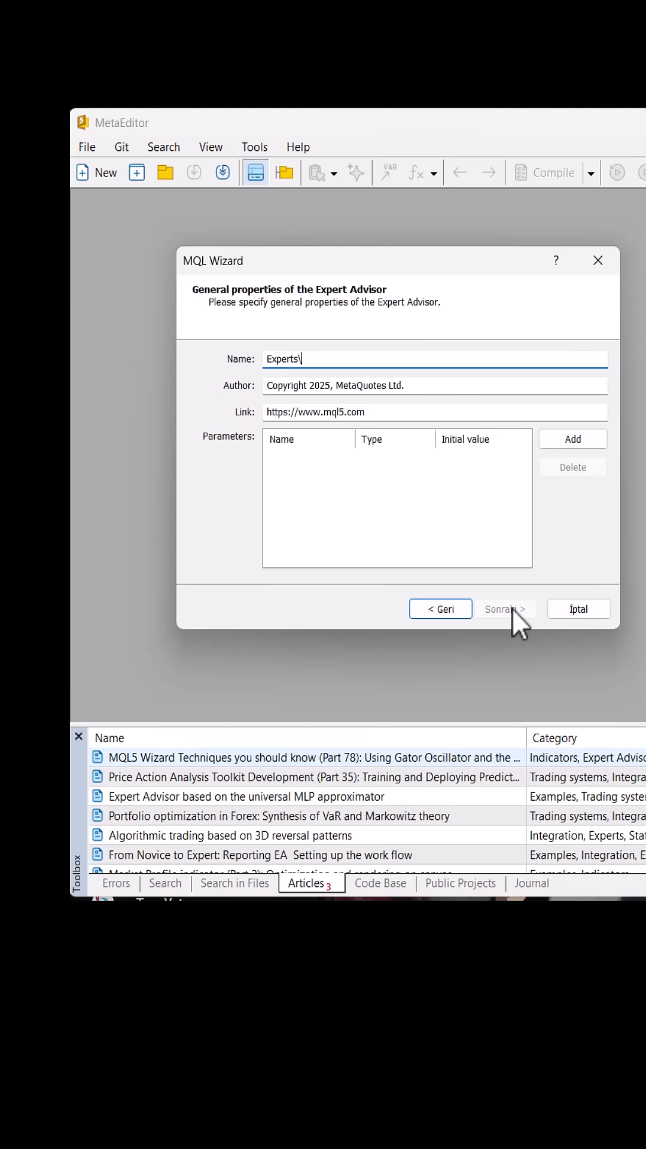
pyautogui.write('OrderBuy')
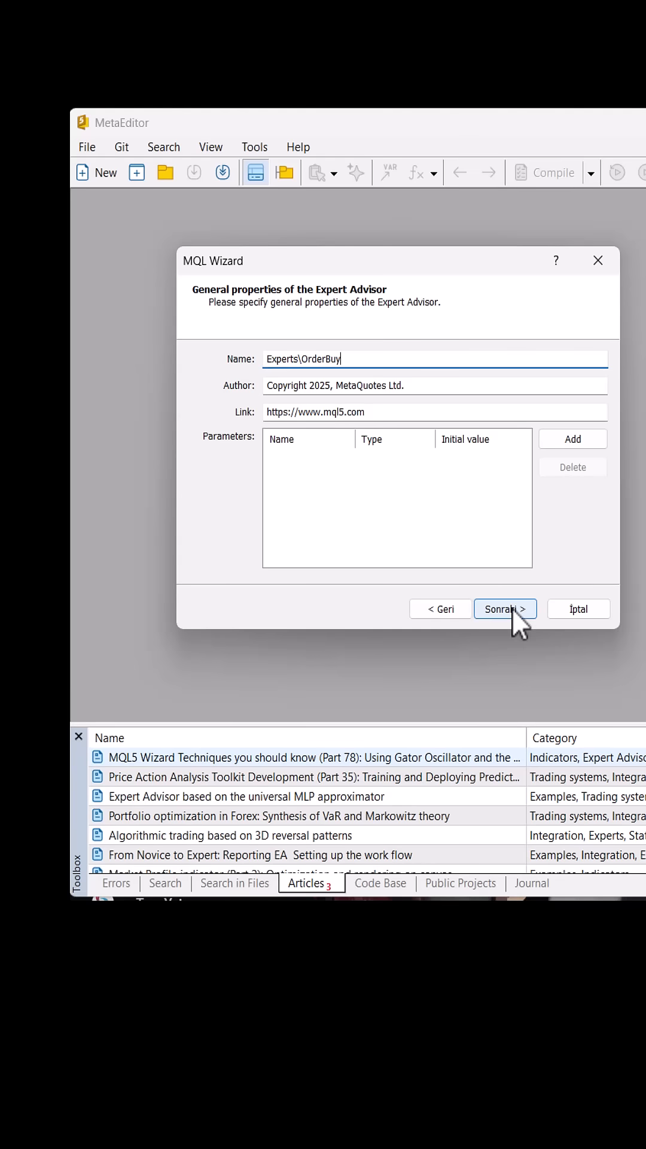
pyautogui.click(505, 608)
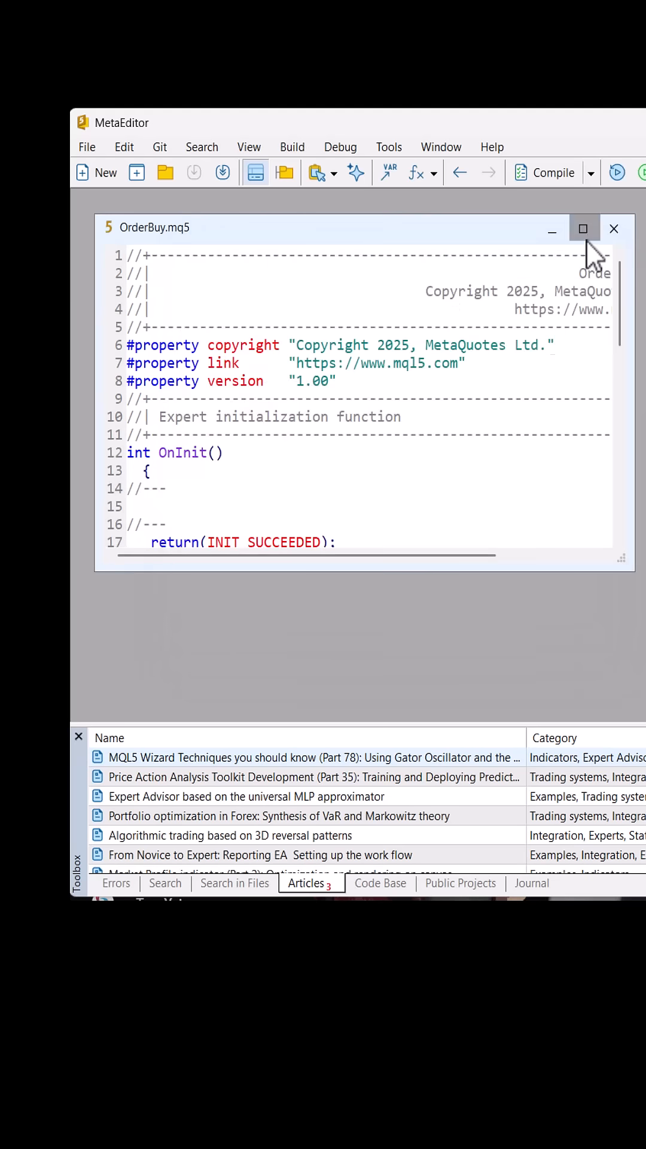
# Step: Maximize OrderBuy.mq5, compile it, and begin typing the trade call in OnInit
pyautogui.click(584, 229)
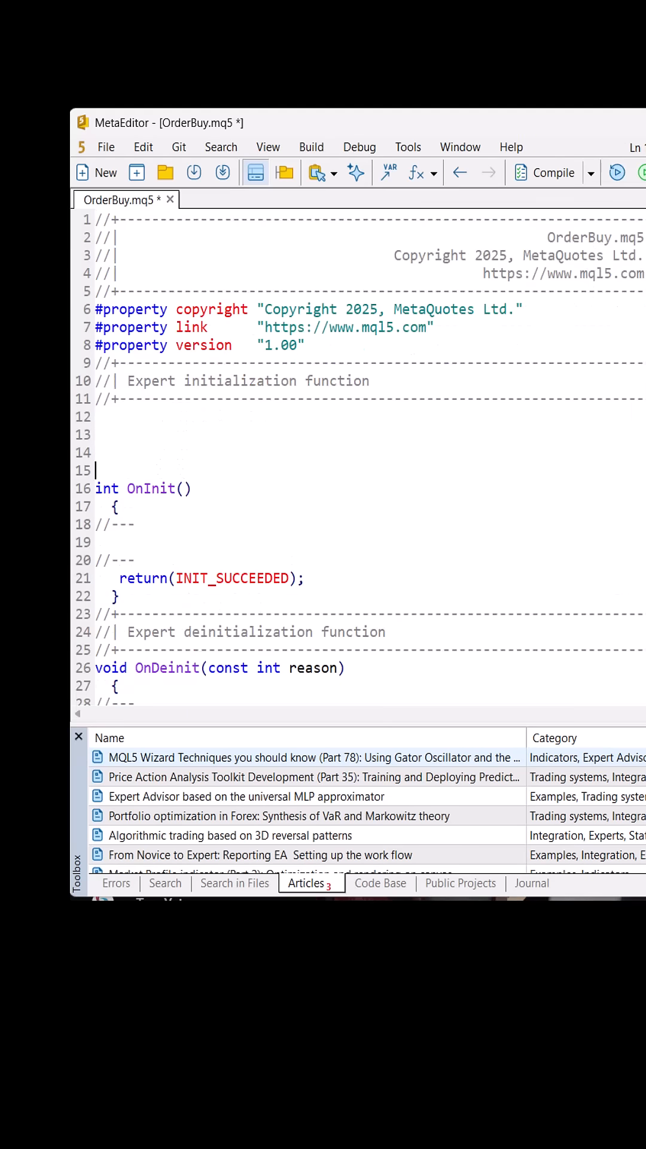
pyautogui.click(553, 172)
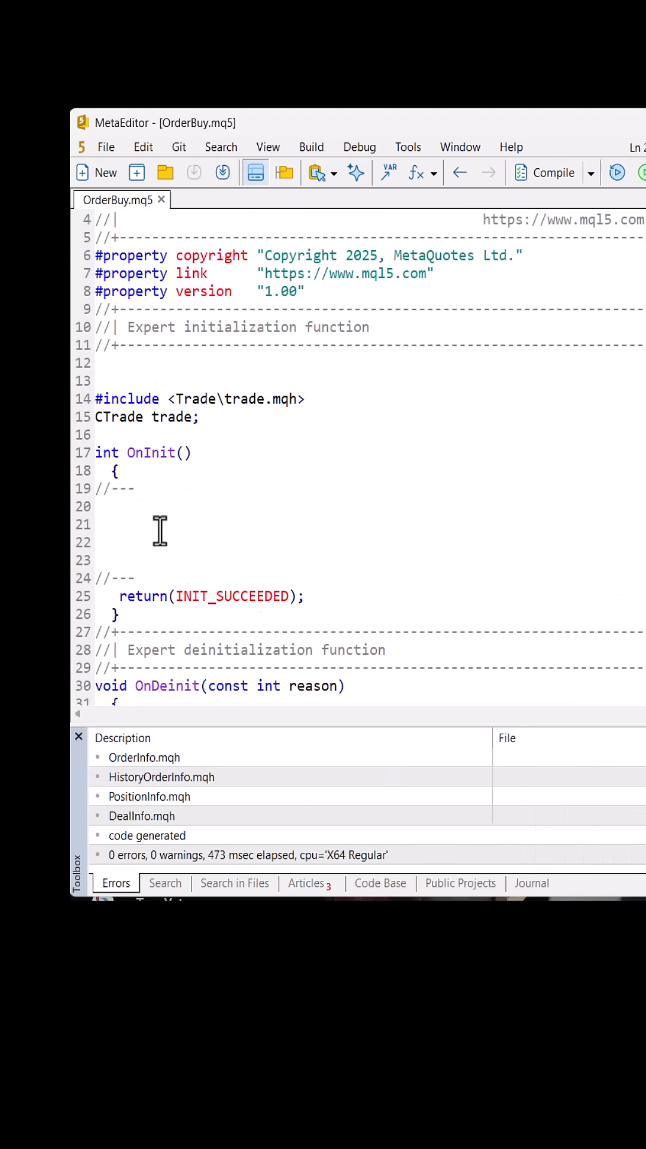
pyautogui.write('trade.Buy(1,NULL')
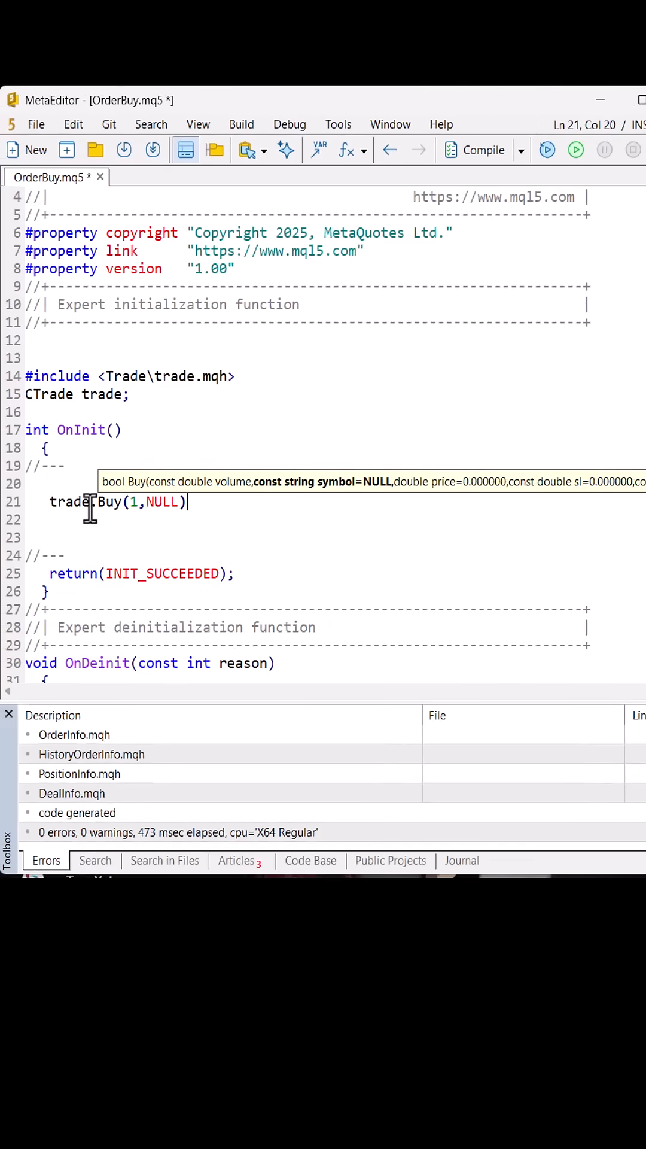
# Step: Complete trade.Buy(1,NULL,SymbolInfoDouble(NULL,SYMBOL_ASK),0,0,NULL); so it buys 1 lot at the ask with no stops
pyautogui.write(',')
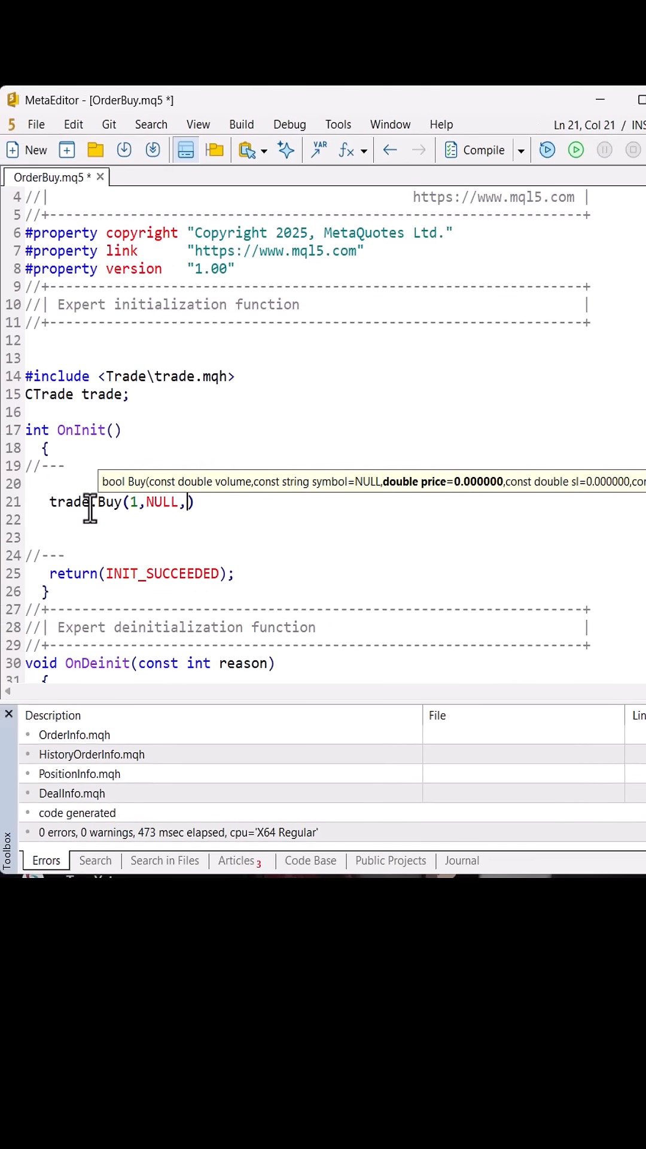
pyautogui.write('SymbolInfoDouble')
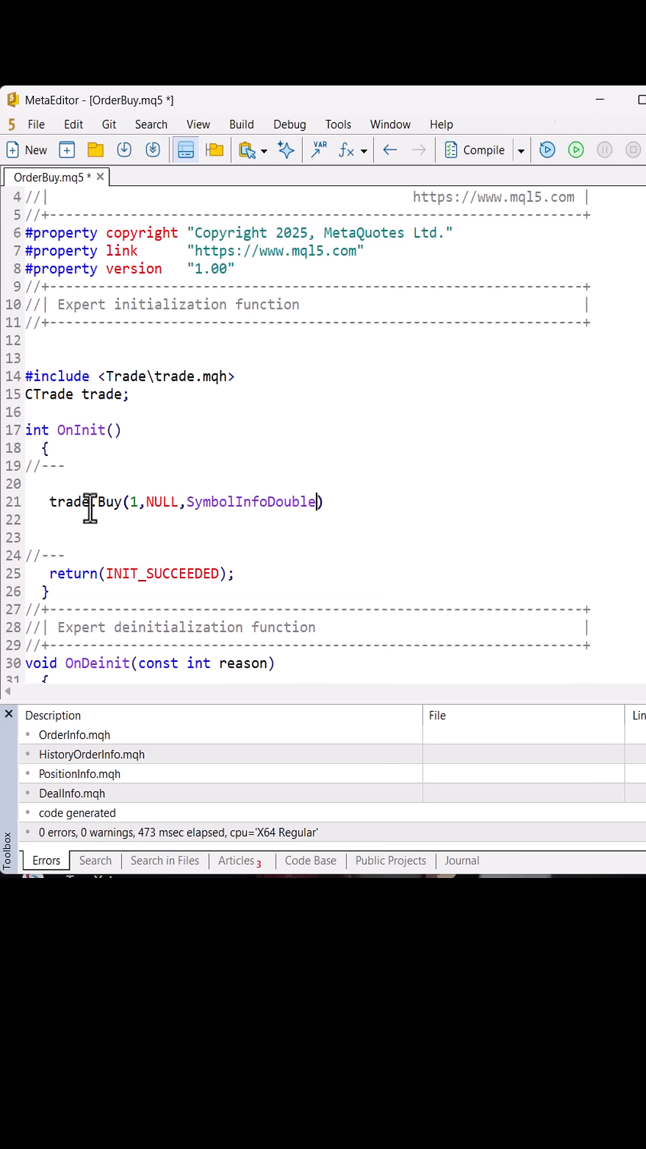
pyautogui.write('(NULL')
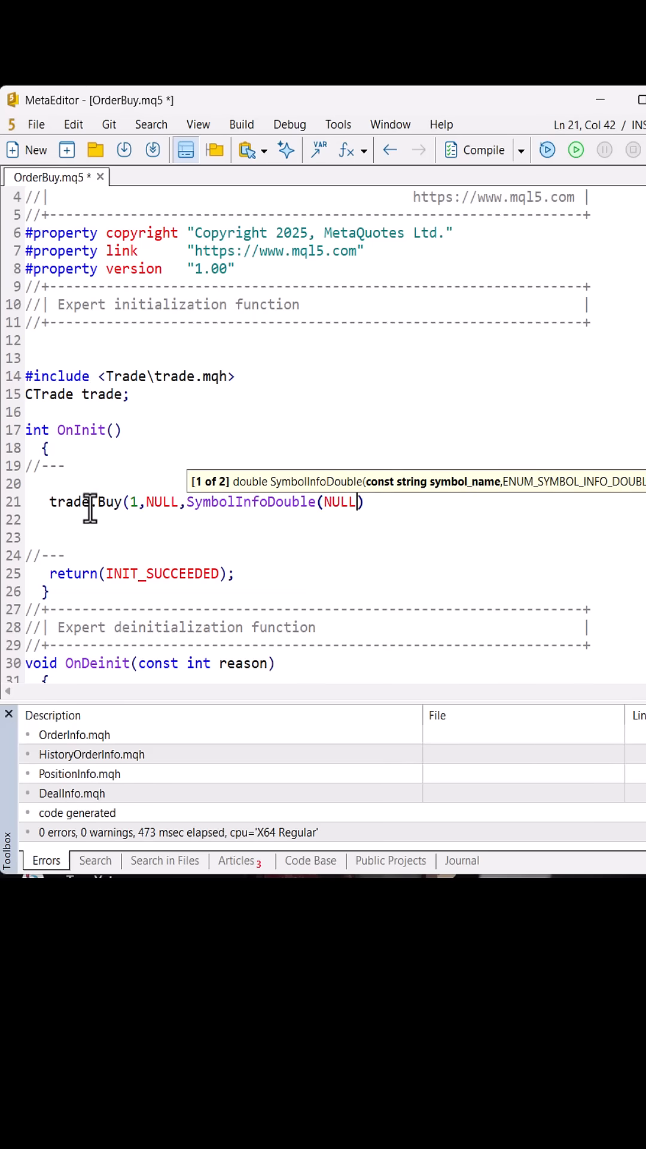
pyautogui.write(',SYMBOL_ASK),')
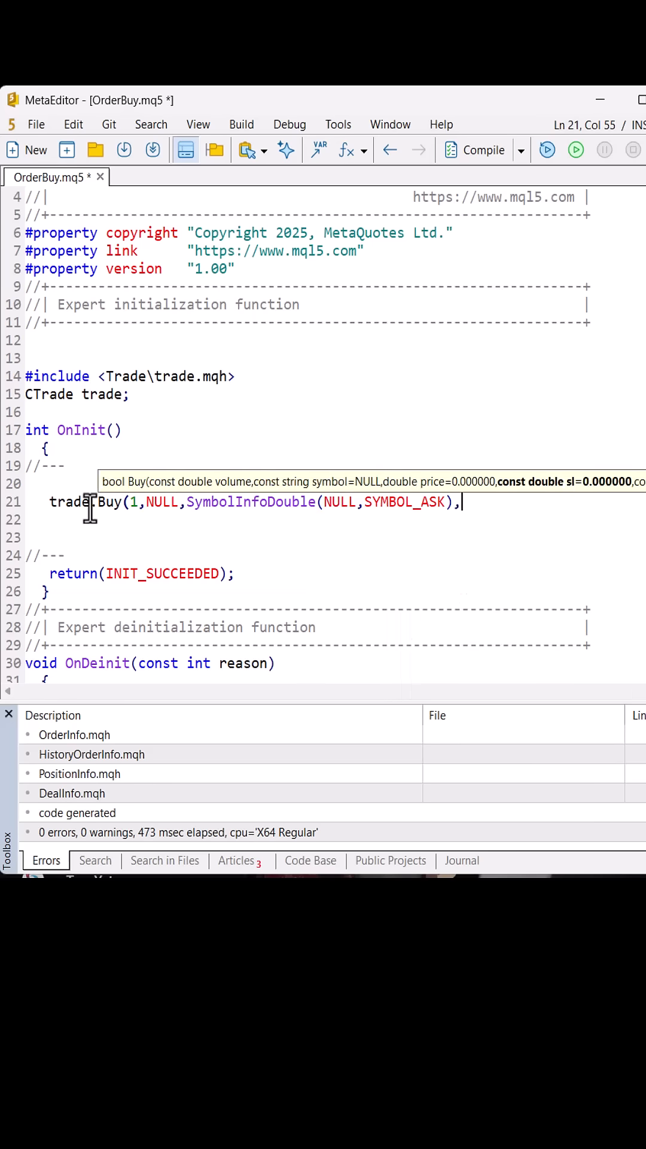
pyautogui.write('0,0,')
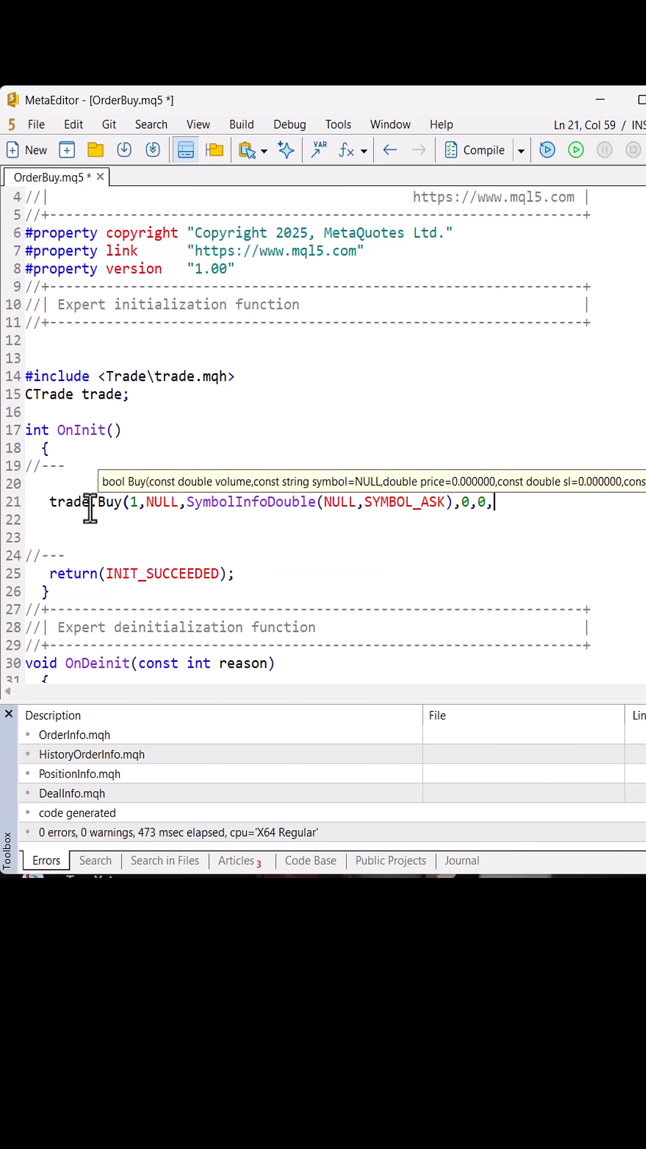
pyautogui.write('NULL);')
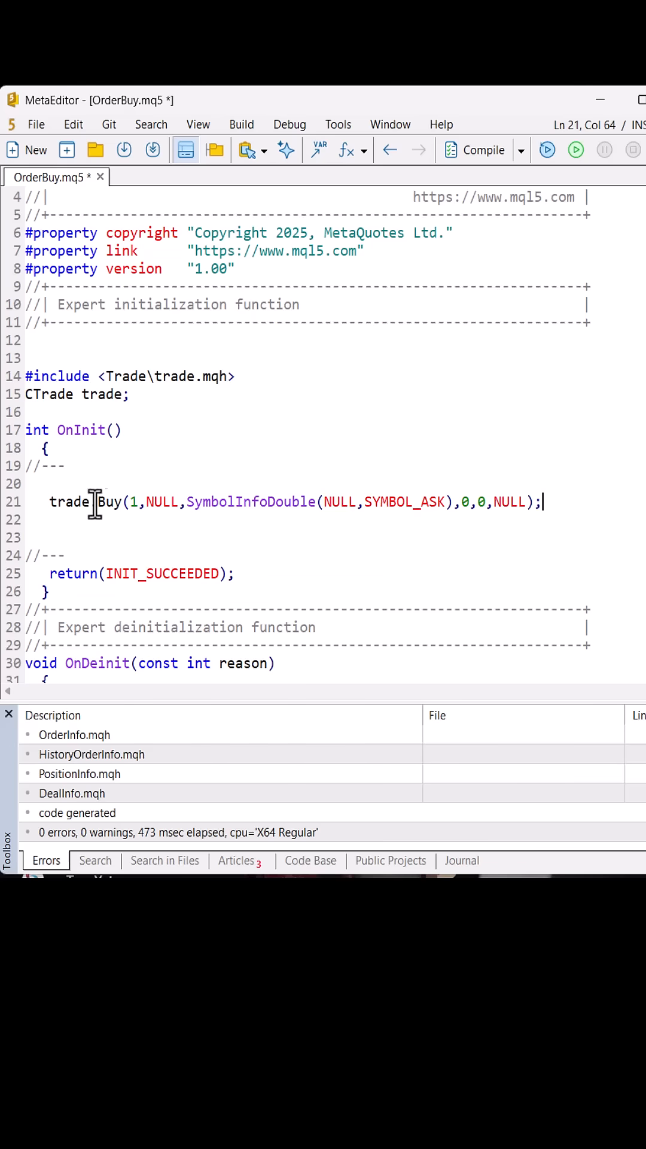
pyautogui.click(483, 150)
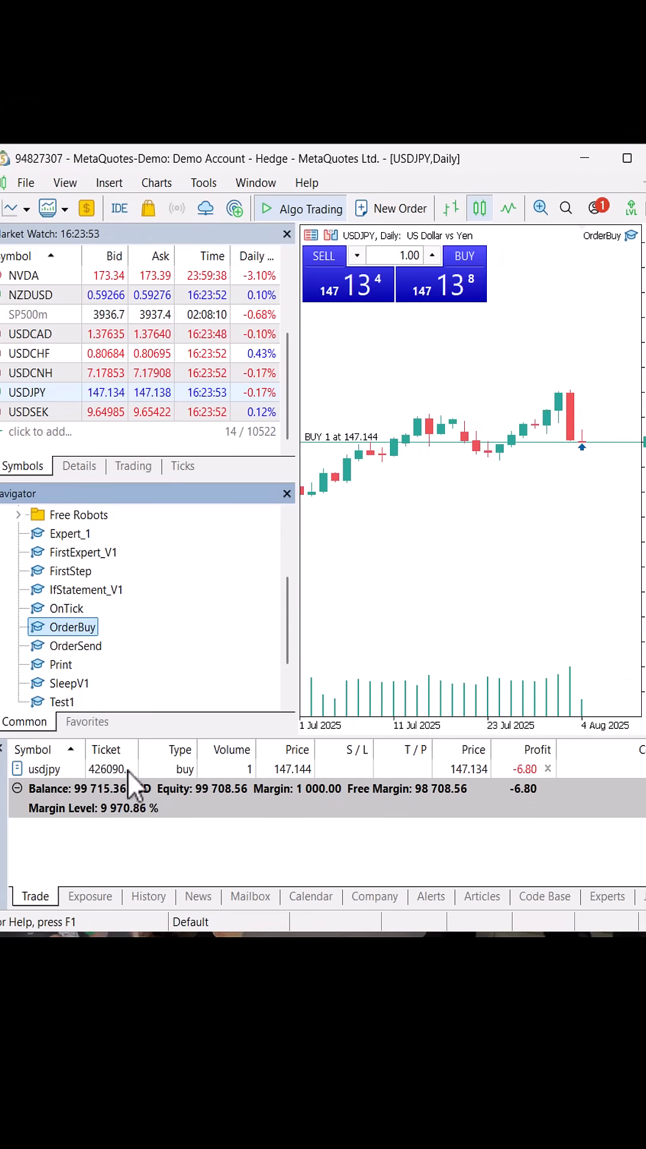
pyautogui.moveTo(279, 797)
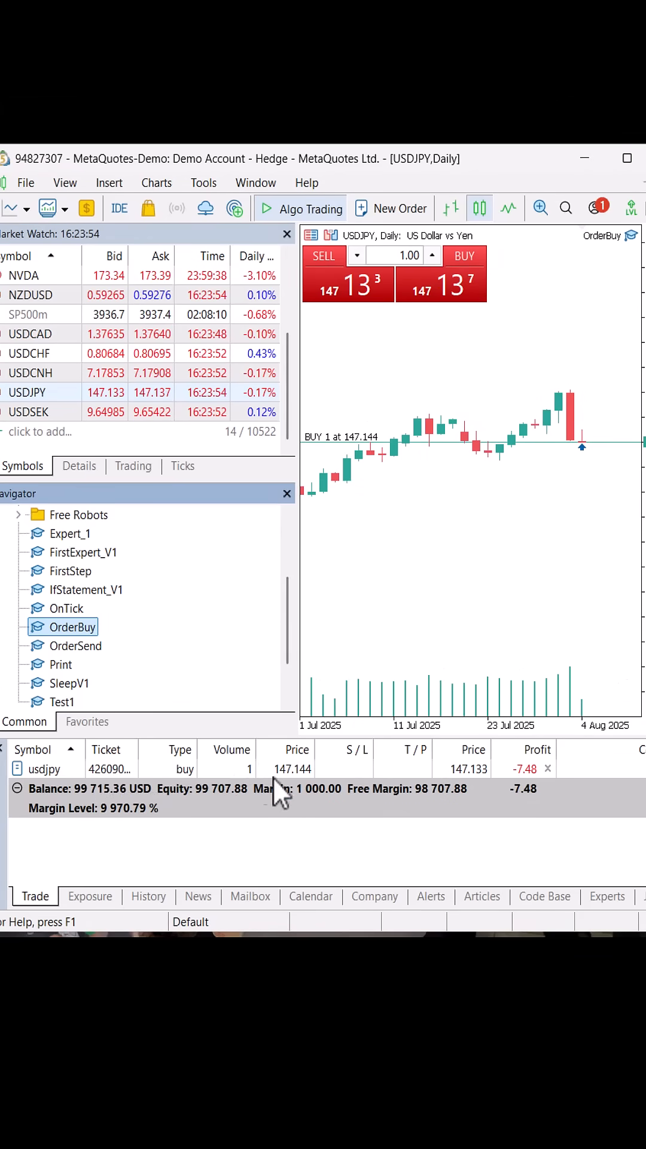